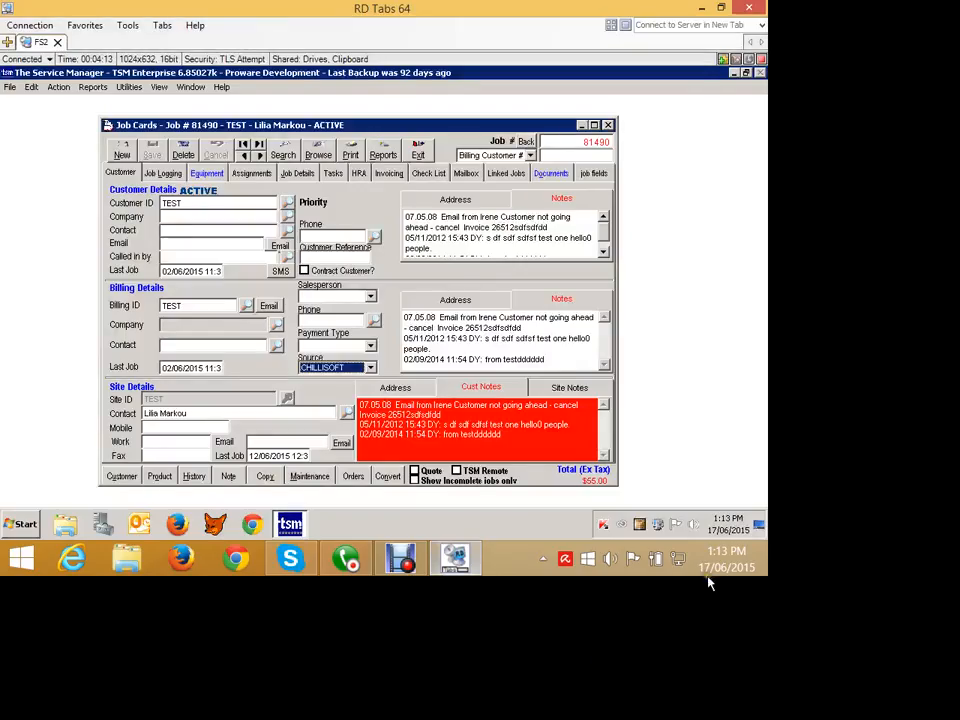
pyautogui.moveTo(853, 410)
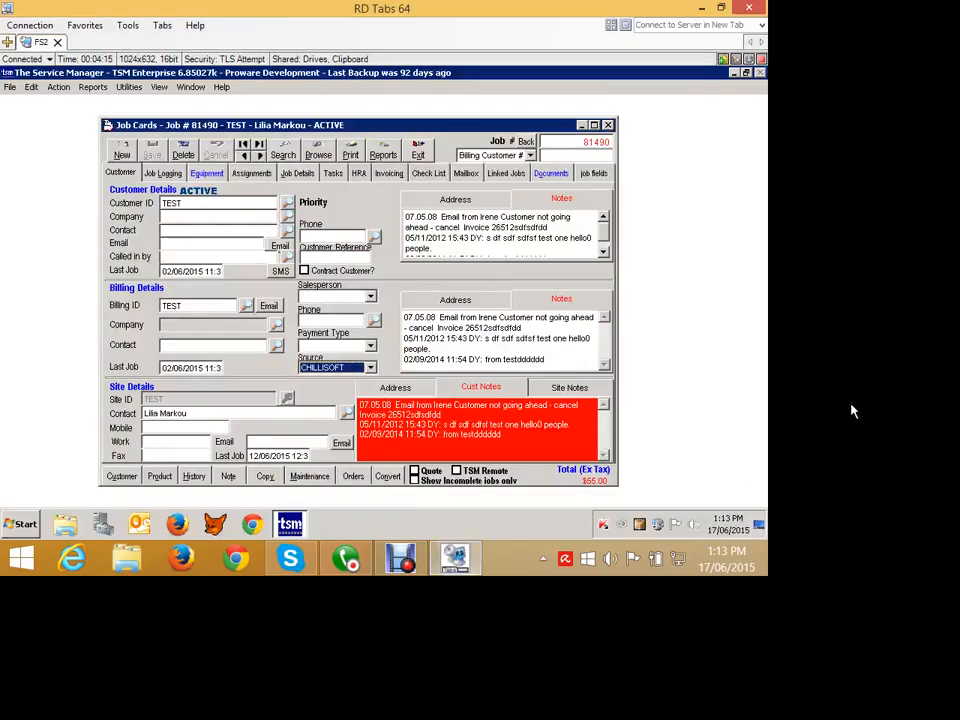
pyautogui.moveTo(785, 335)
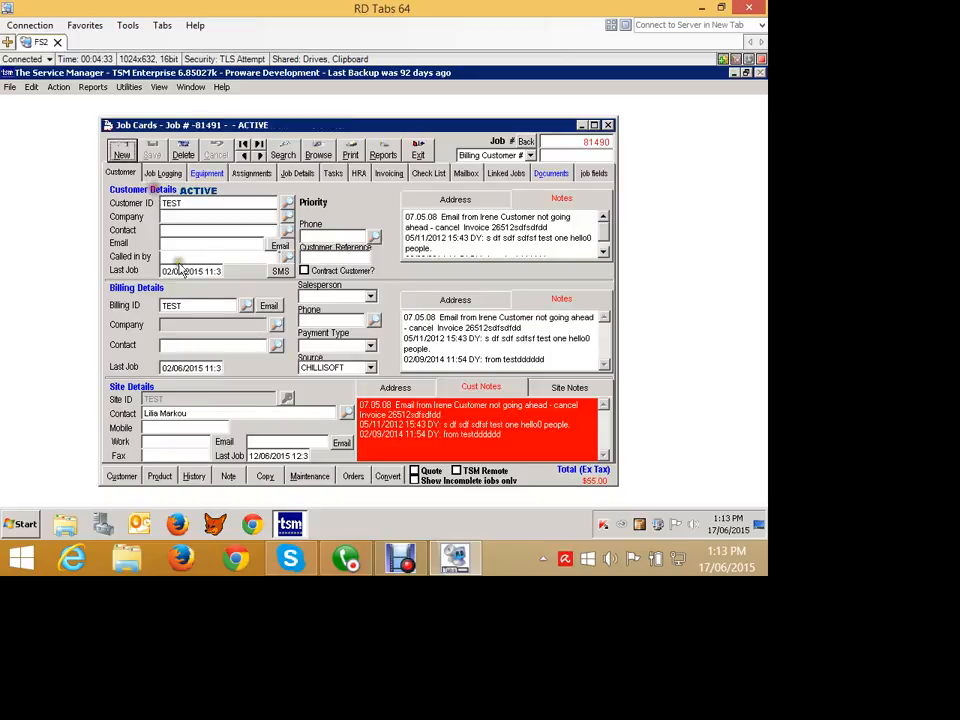
# - Start a new job card using OLYMPICPARK's FANPCD406DD maintenance item found by serial 12345, without schedule
pyautogui.click(121, 150)
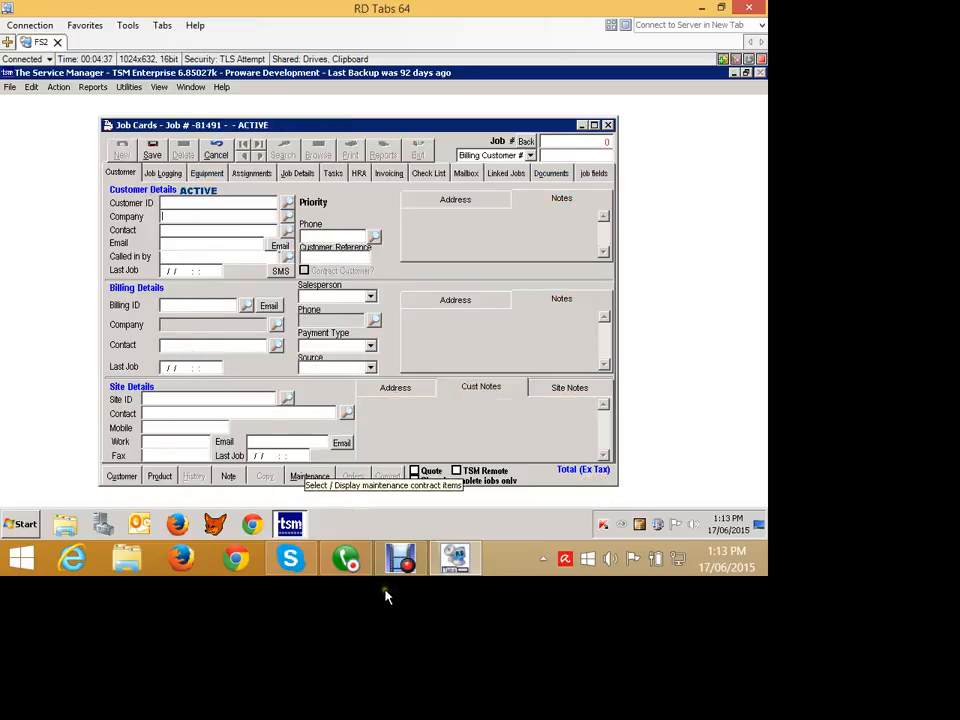
pyautogui.click(310, 476)
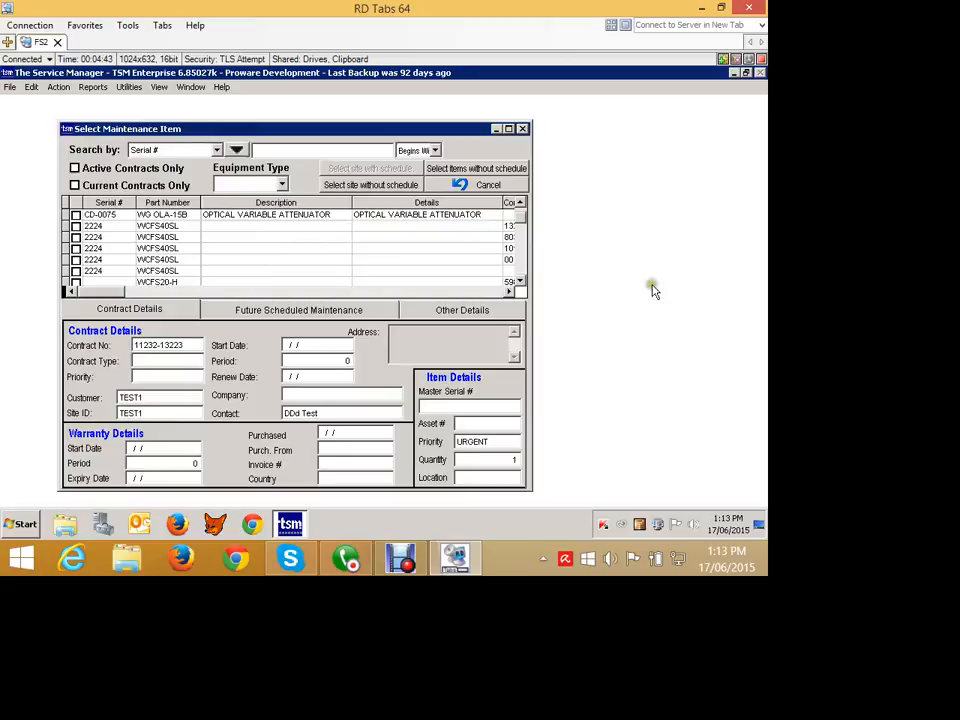
pyautogui.click(320, 150)
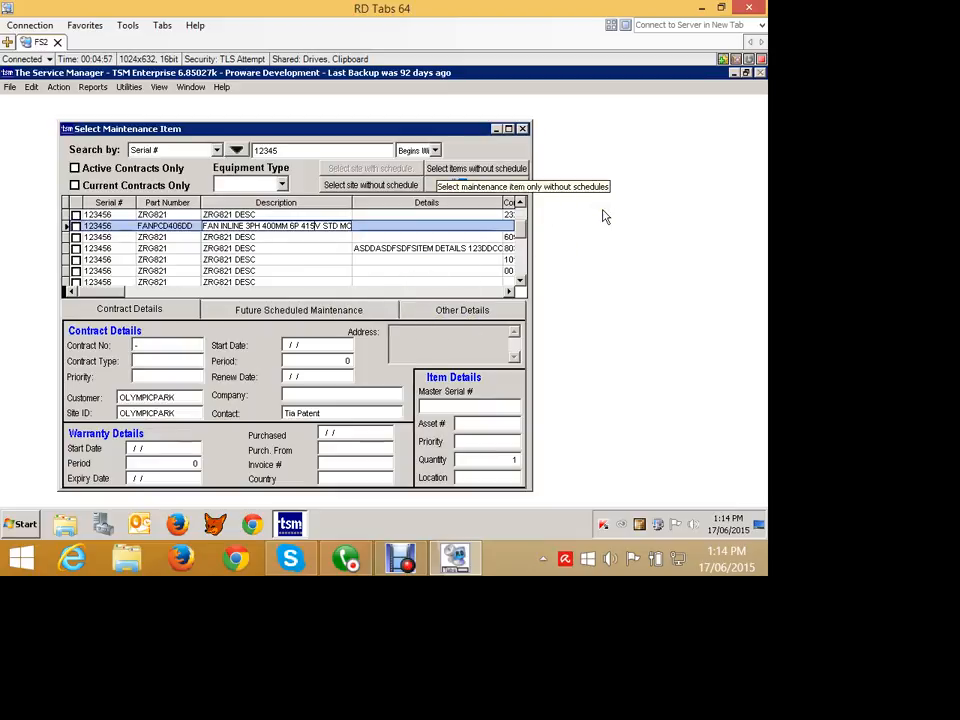
pyautogui.moveTo(590, 219)
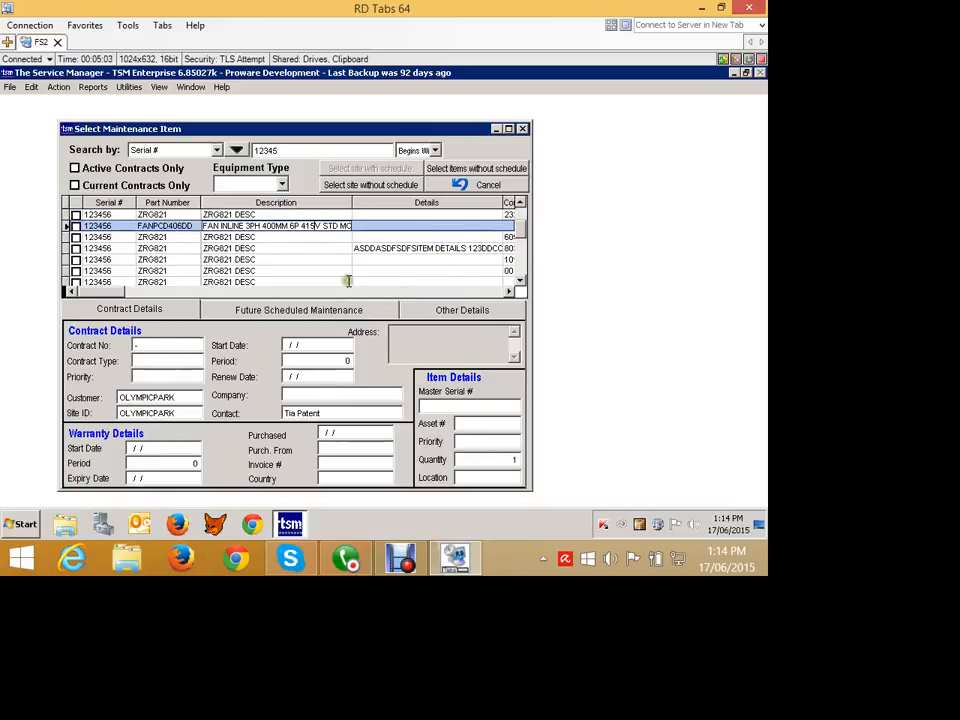
pyautogui.moveTo(585, 218)
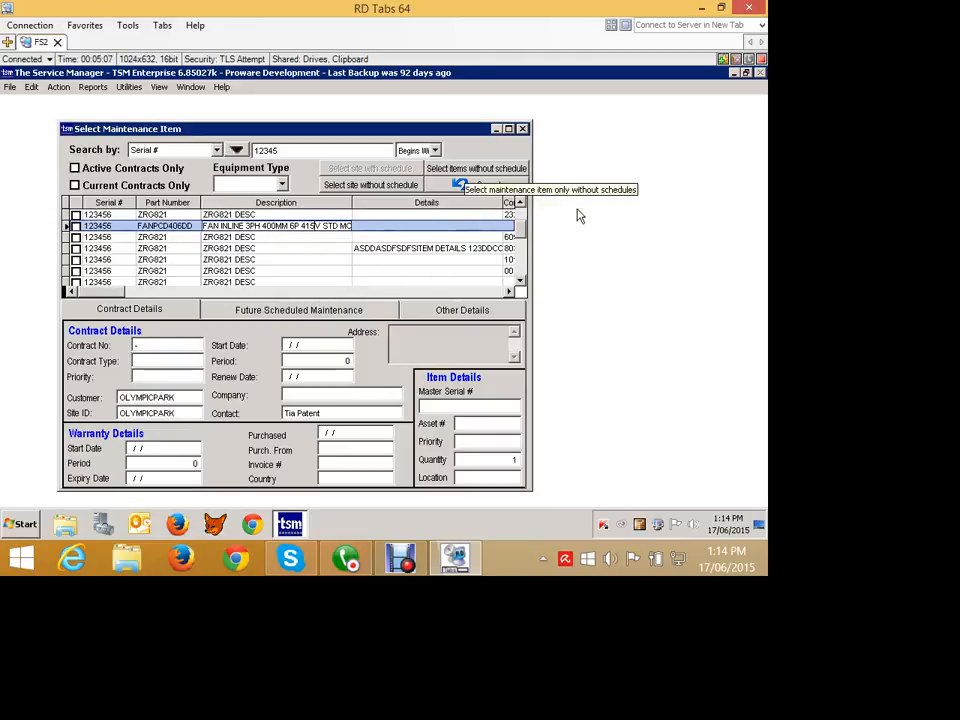
pyautogui.click(476, 168)
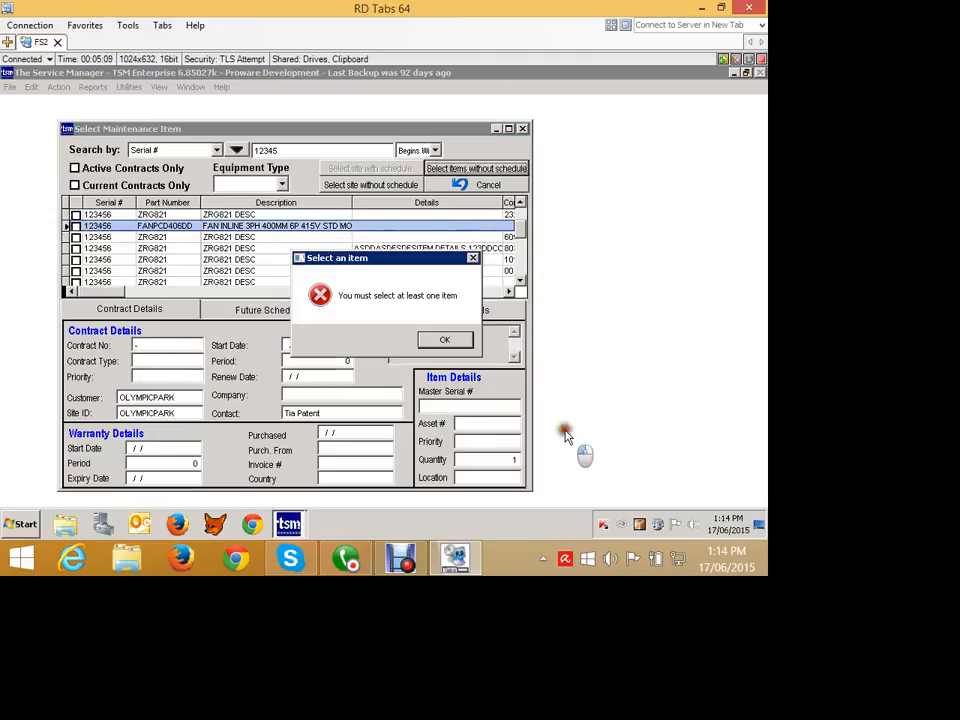
pyautogui.click(445, 339)
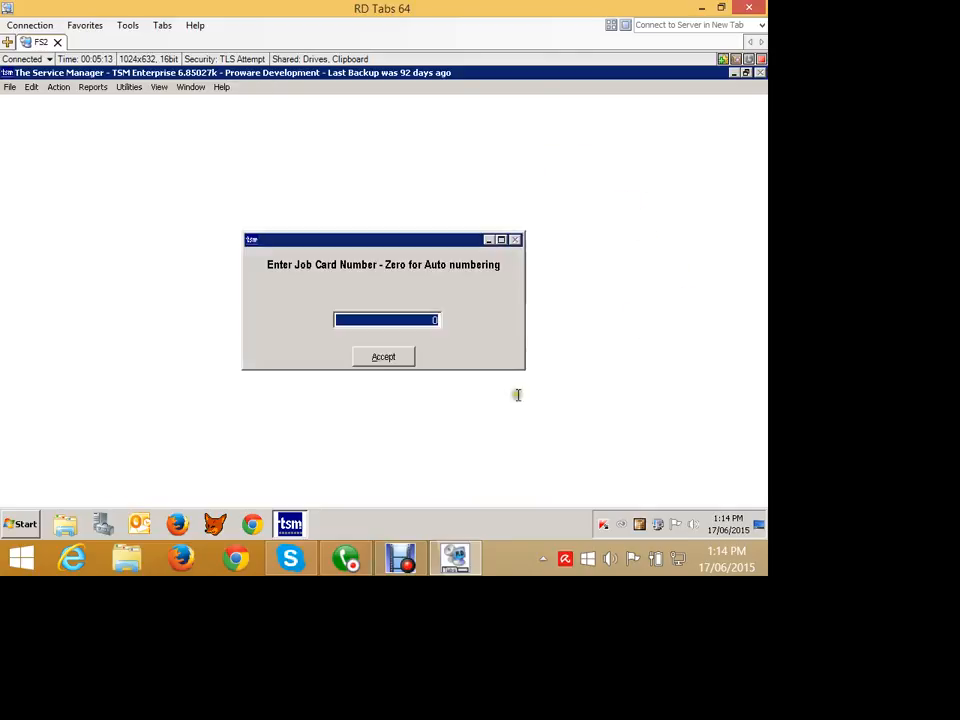
# - Accept 0 for auto numbering to create job card 81491 and view its FANPCD406DD equipment
pyautogui.click(383, 356)
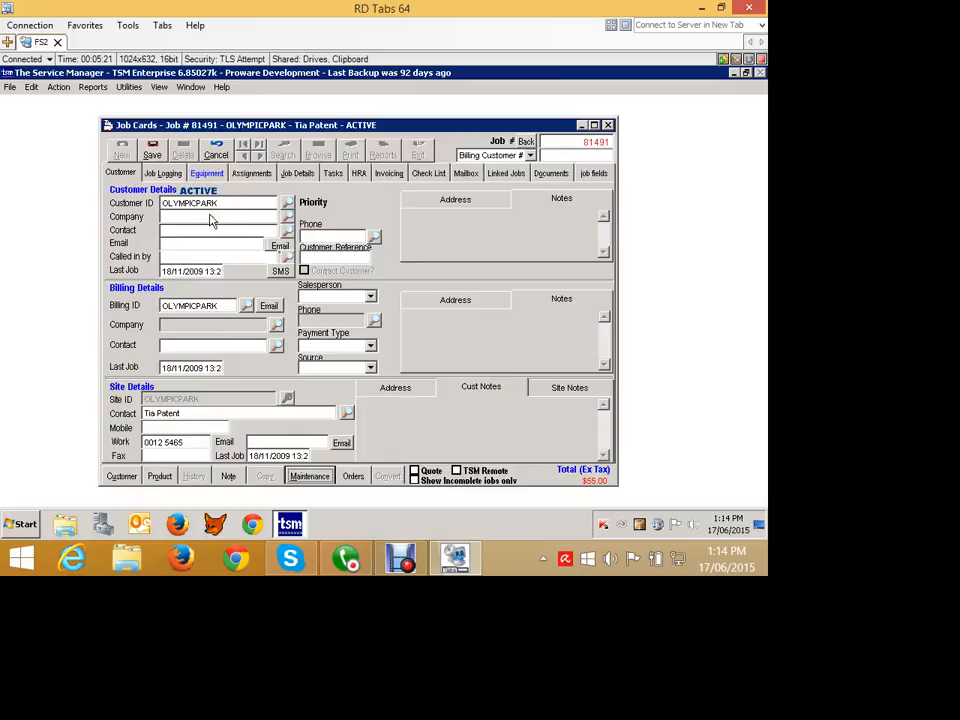
pyautogui.click(207, 173)
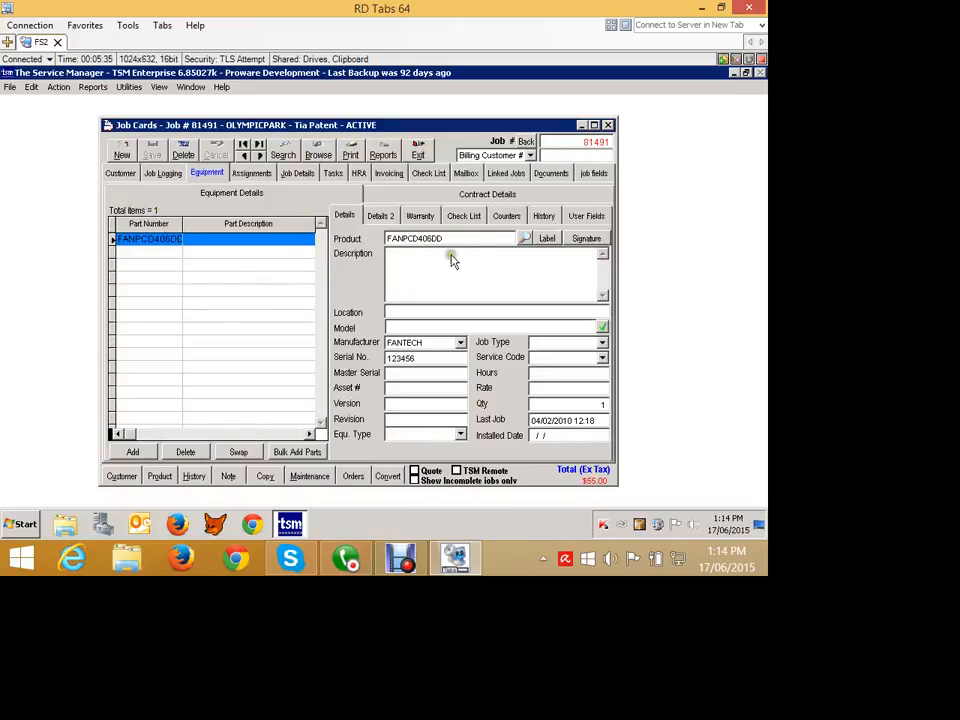
pyautogui.moveTo(283, 289)
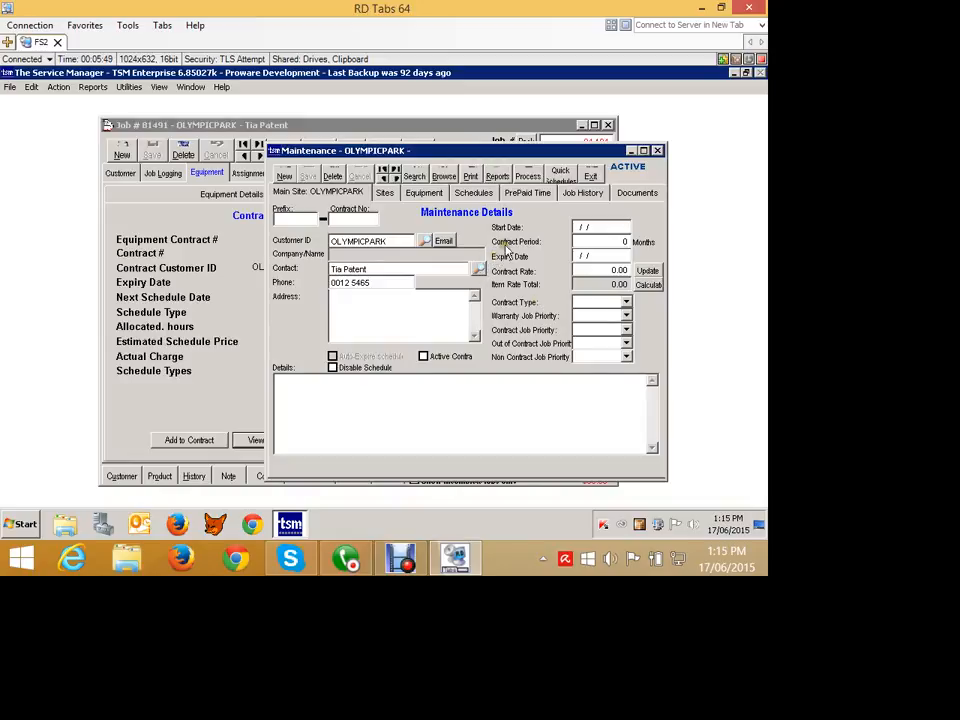
pyautogui.moveTo(548, 245)
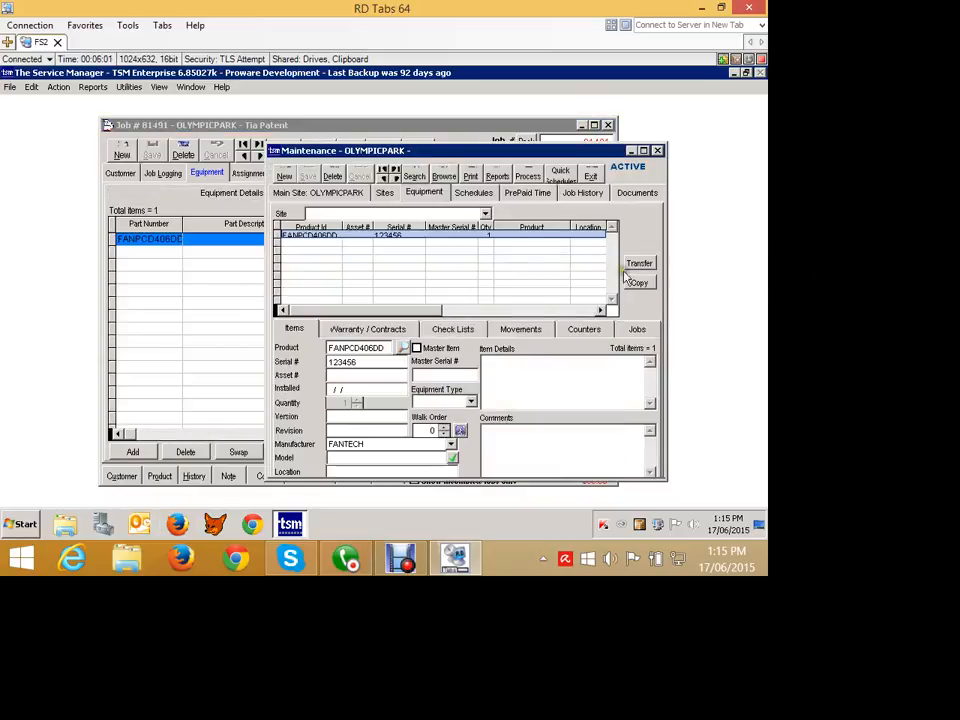
pyautogui.click(637, 329)
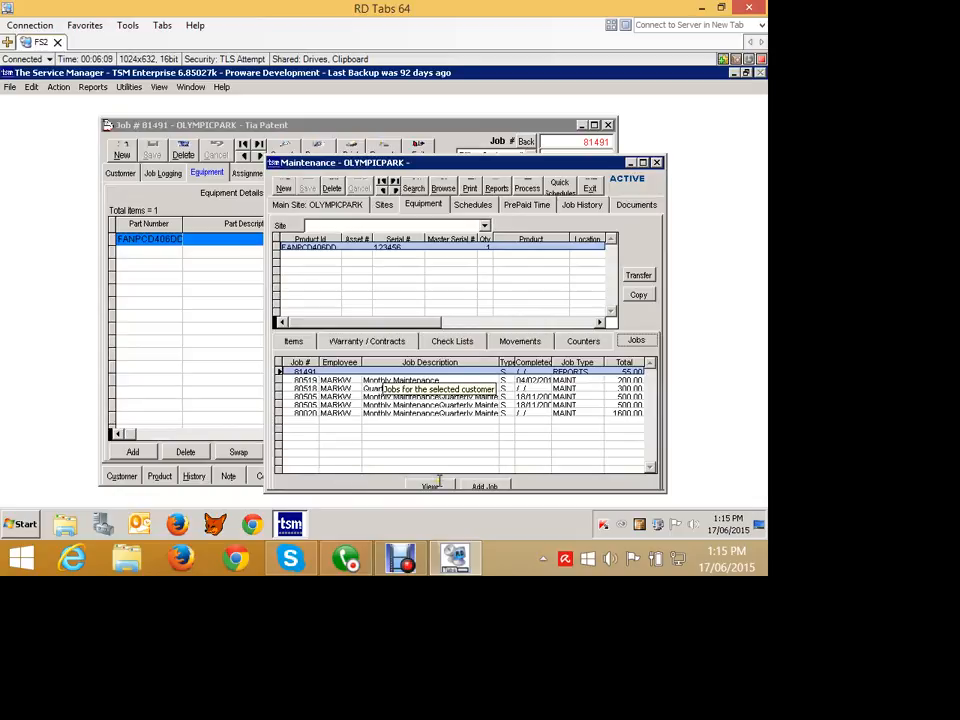
pyautogui.moveTo(750, 237)
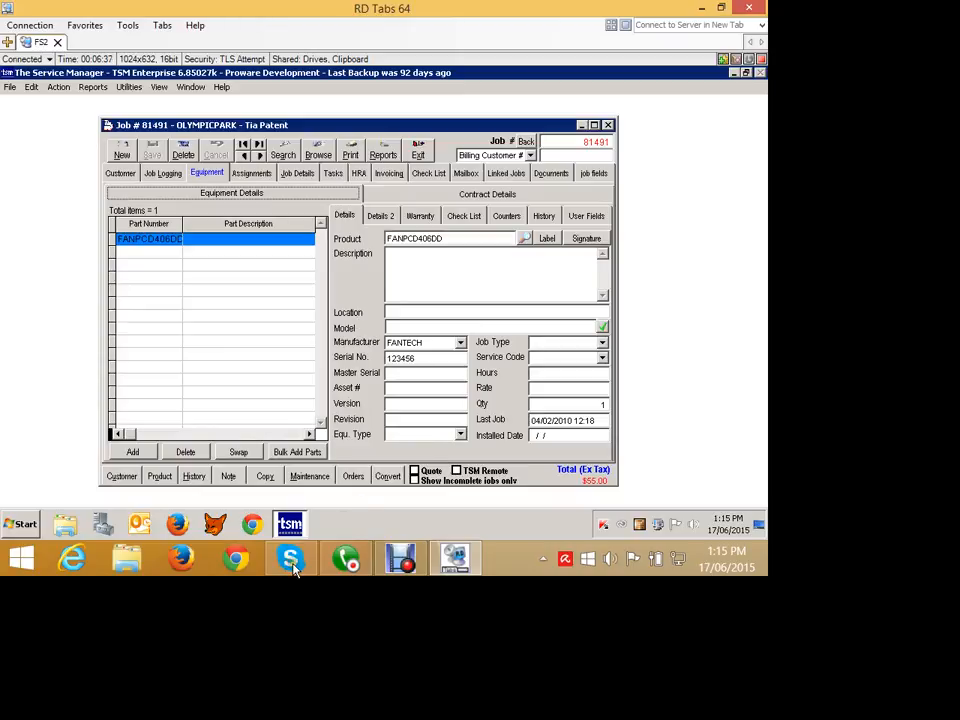
# - Swap faulty FANPCD406DD for contract SJ-80353's ZRG821, serial 123456
pyautogui.click(238, 451)
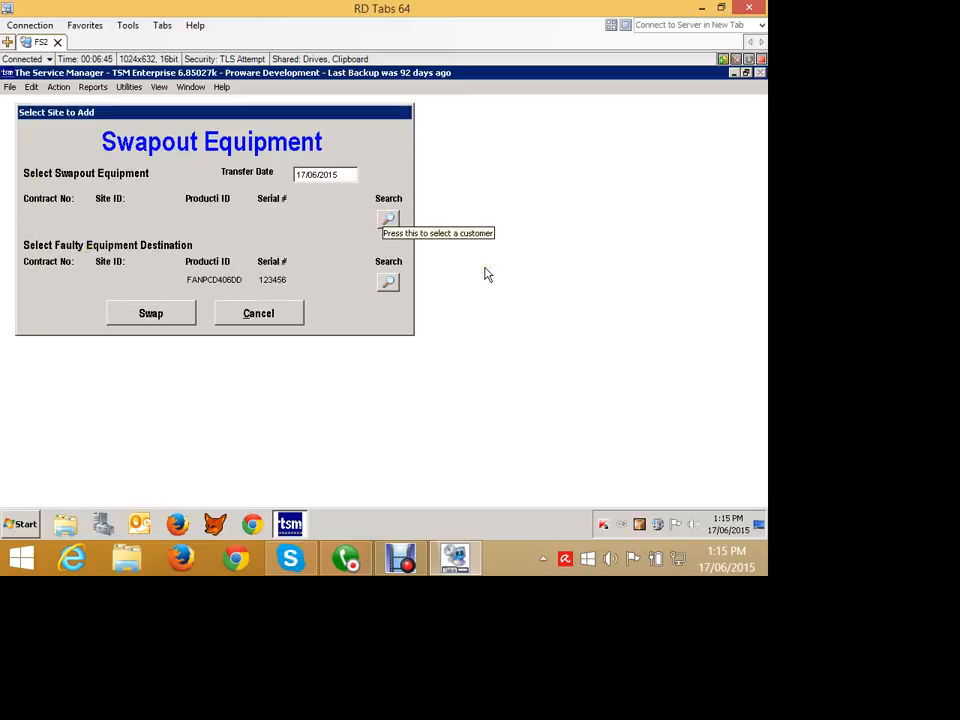
pyautogui.click(387, 281)
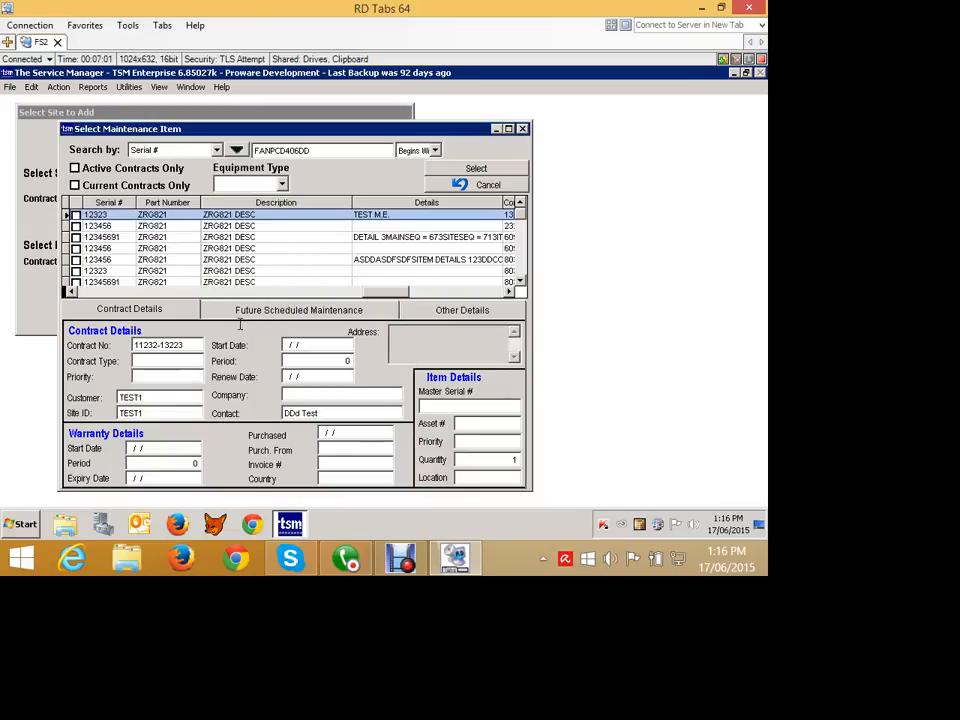
pyautogui.moveTo(237, 270)
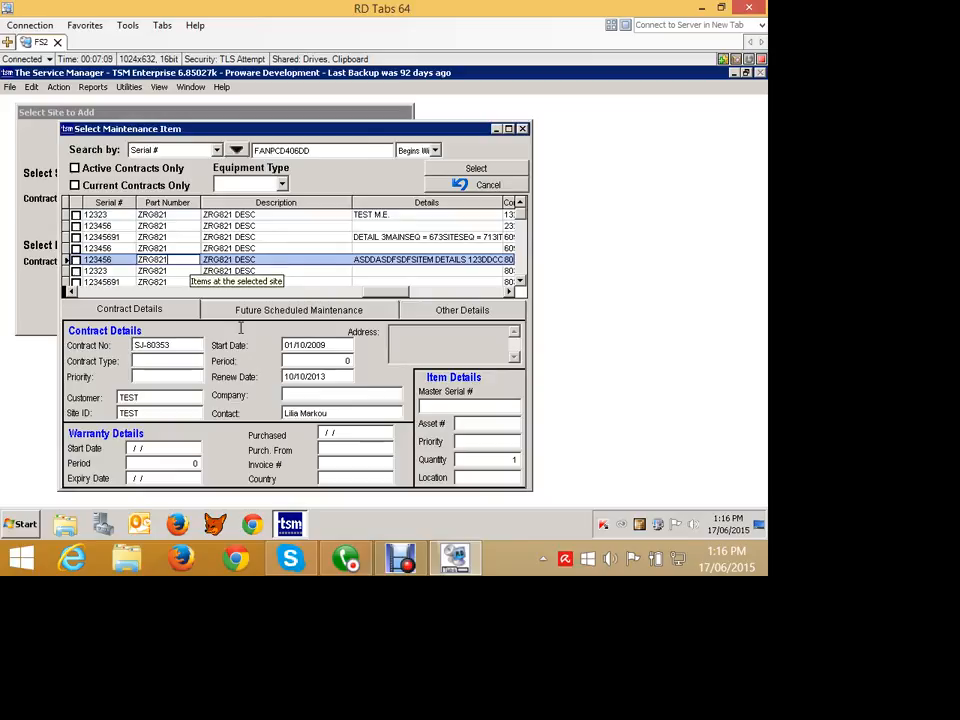
pyautogui.moveTo(588, 224)
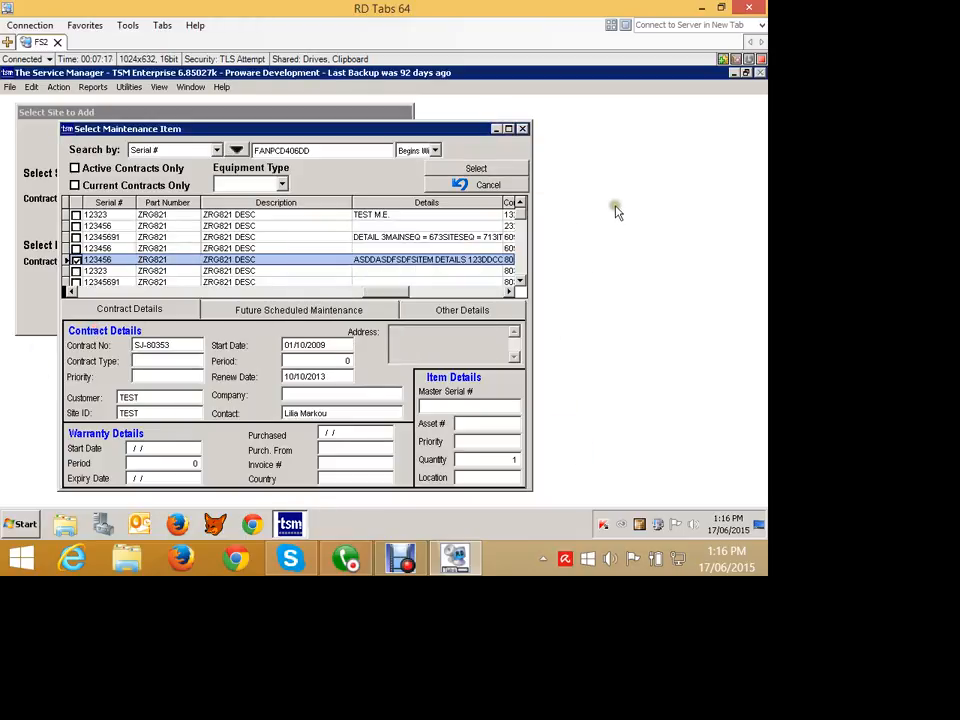
pyautogui.click(476, 168)
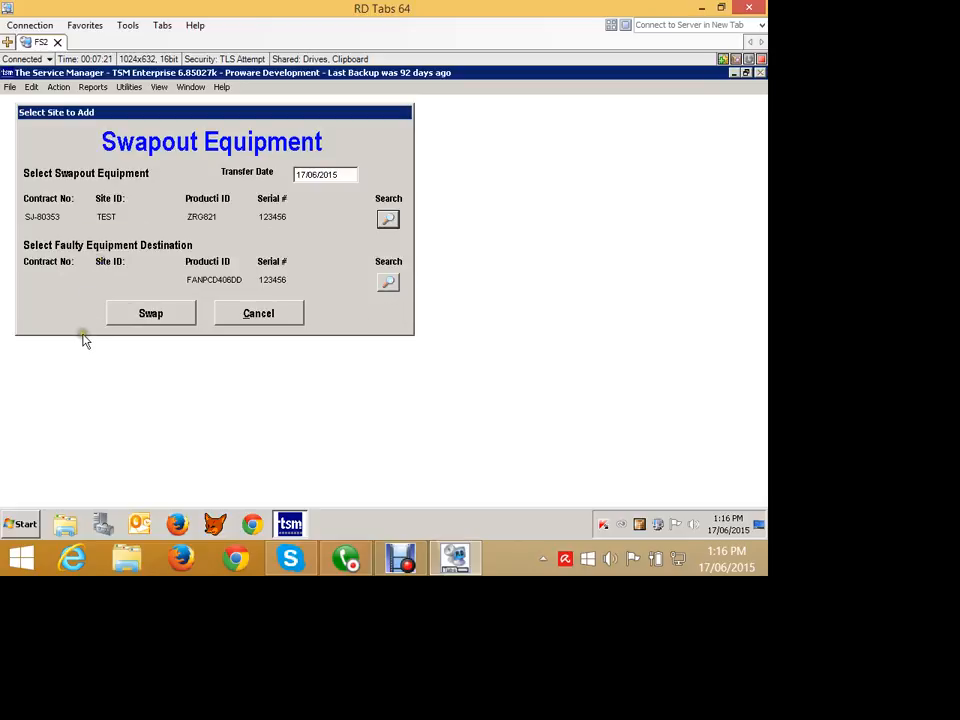
pyautogui.moveTo(118, 335)
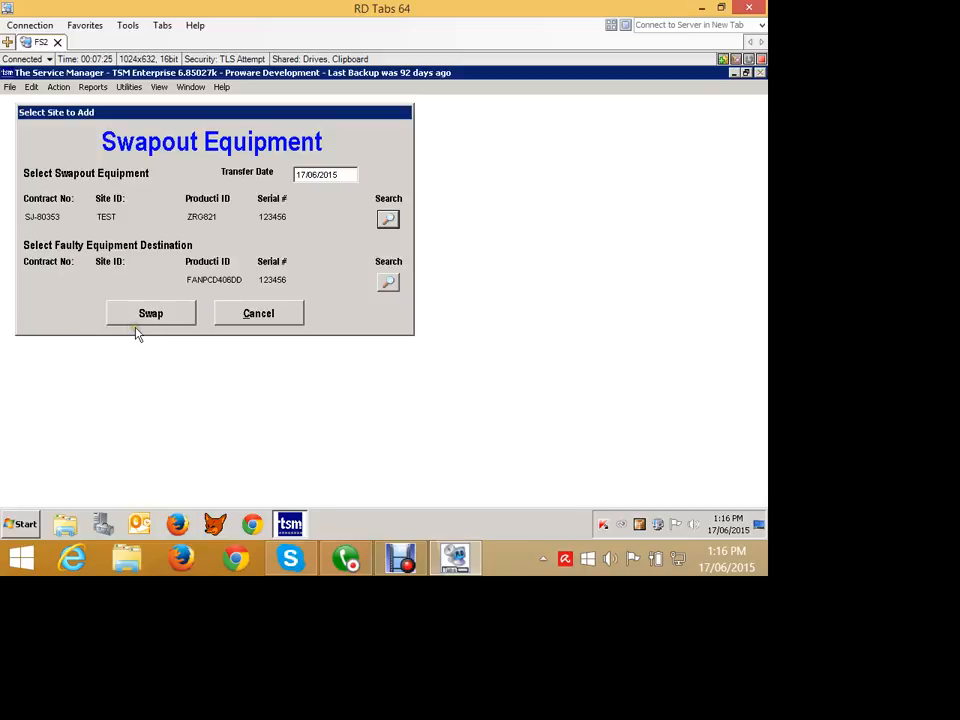
pyautogui.moveTo(489, 347)
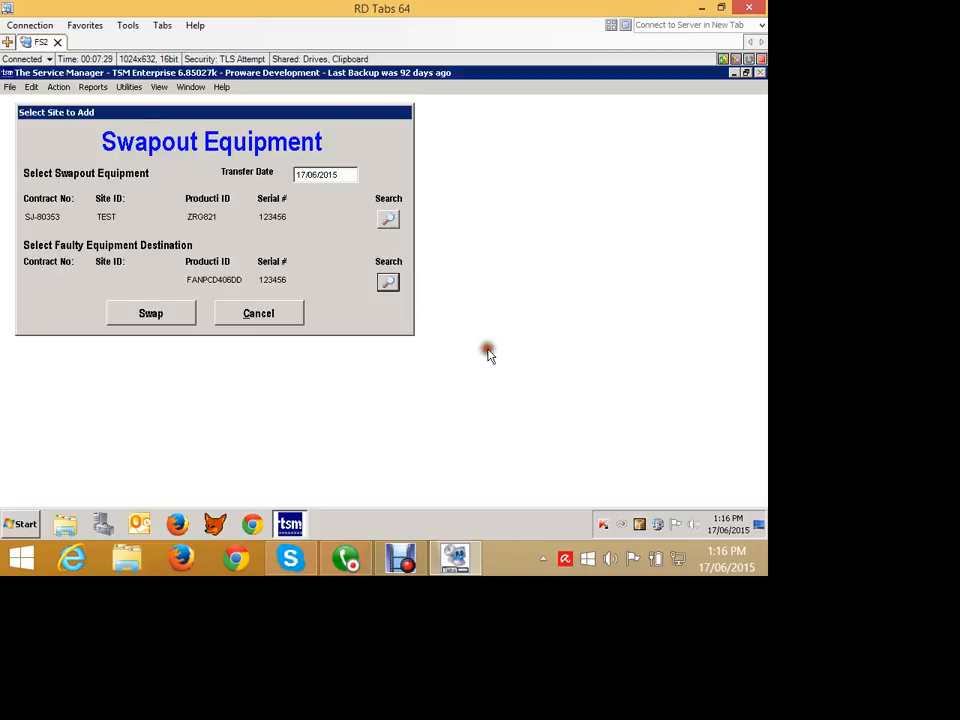
pyautogui.click(388, 218)
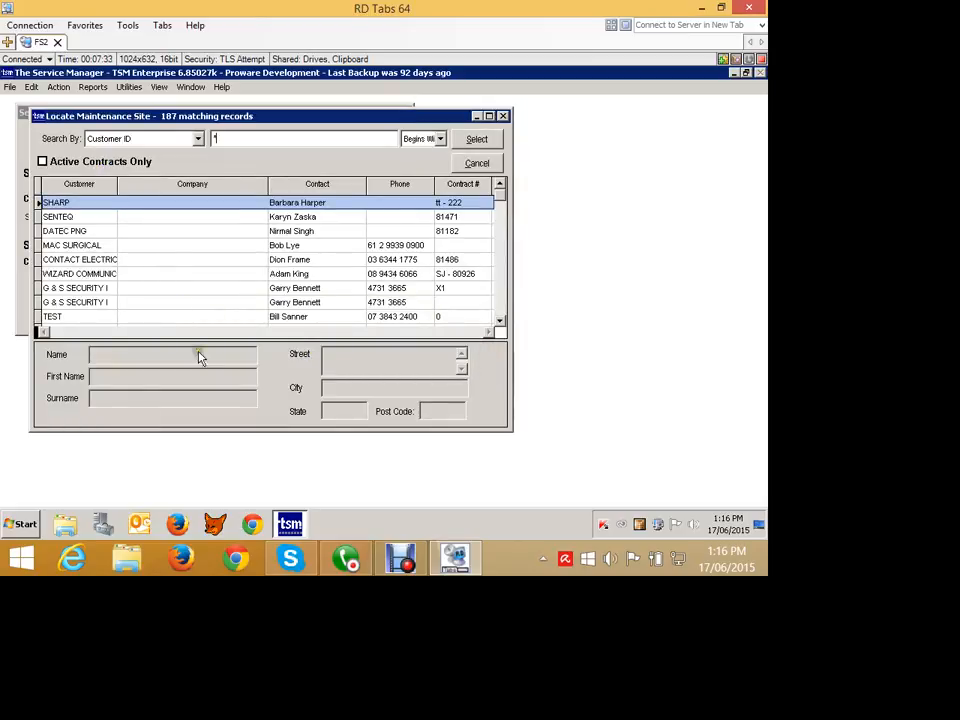
pyautogui.moveTo(181, 321)
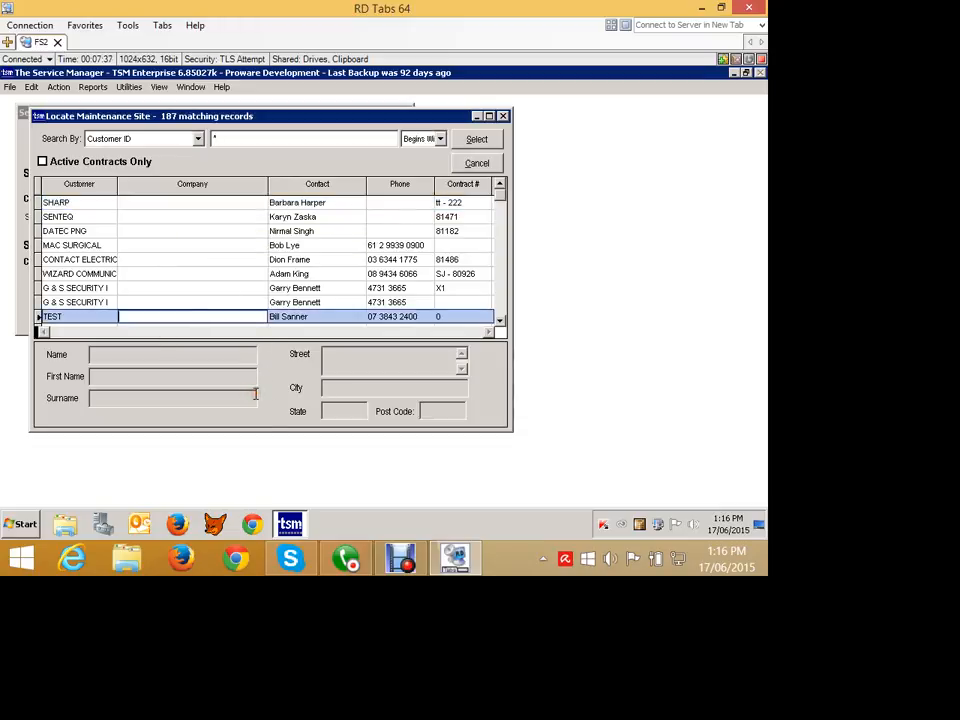
pyautogui.moveTo(288, 357)
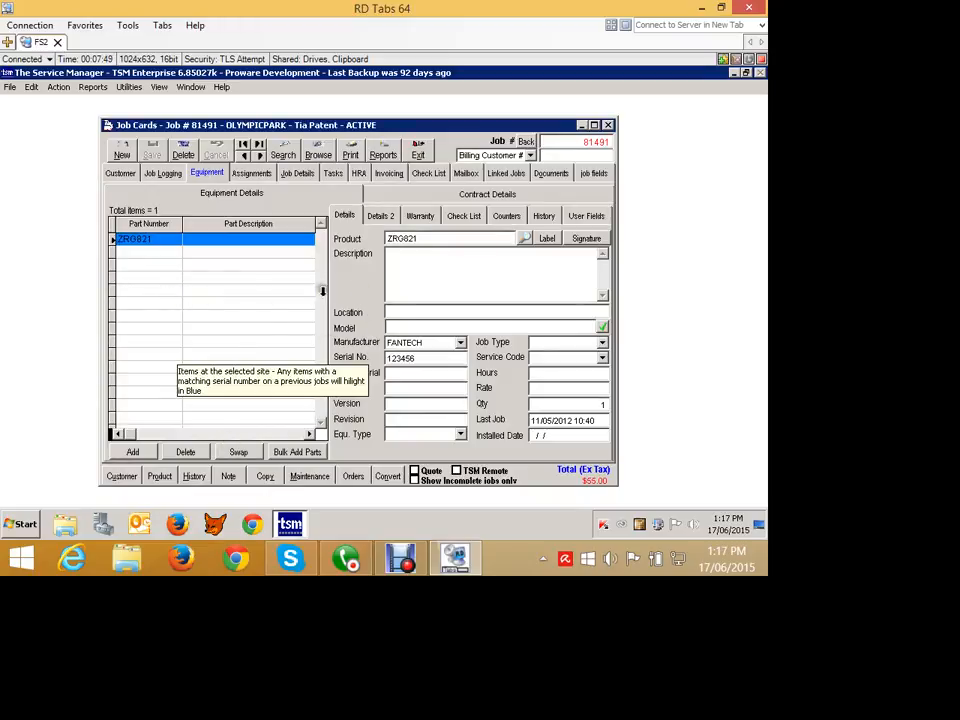
pyautogui.moveTo(380, 311)
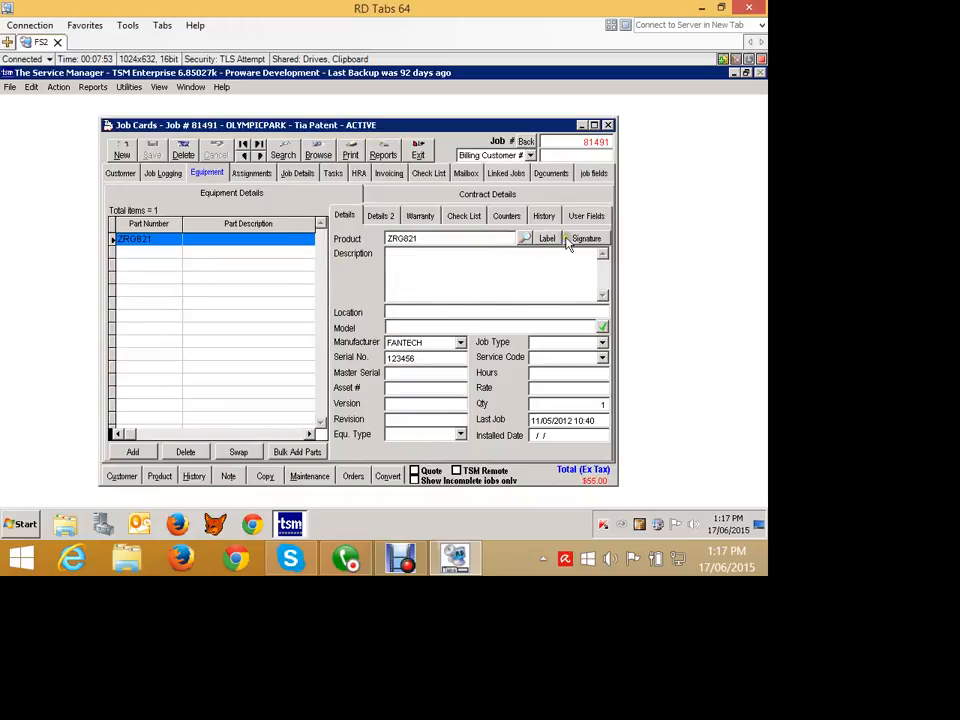
pyautogui.click(487, 193)
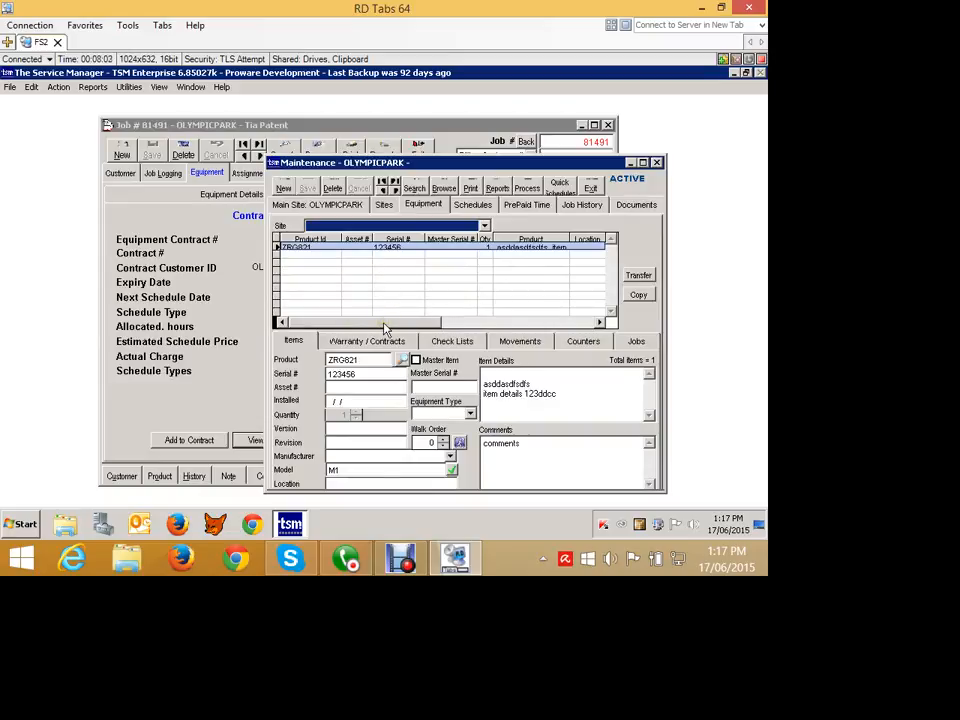
pyautogui.click(519, 341)
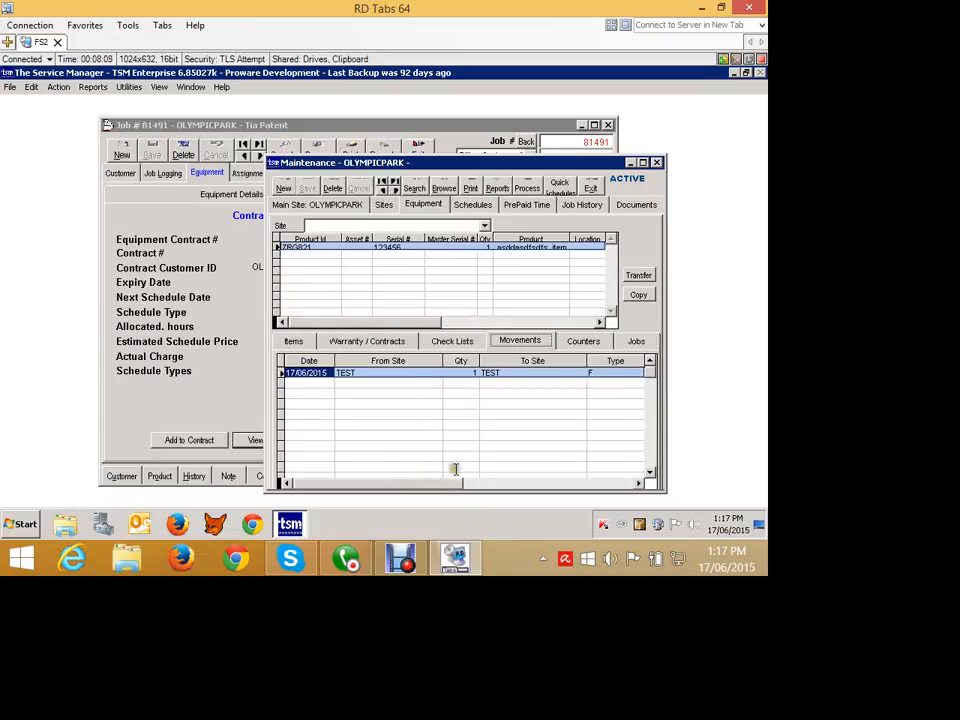
pyautogui.moveTo(450, 465)
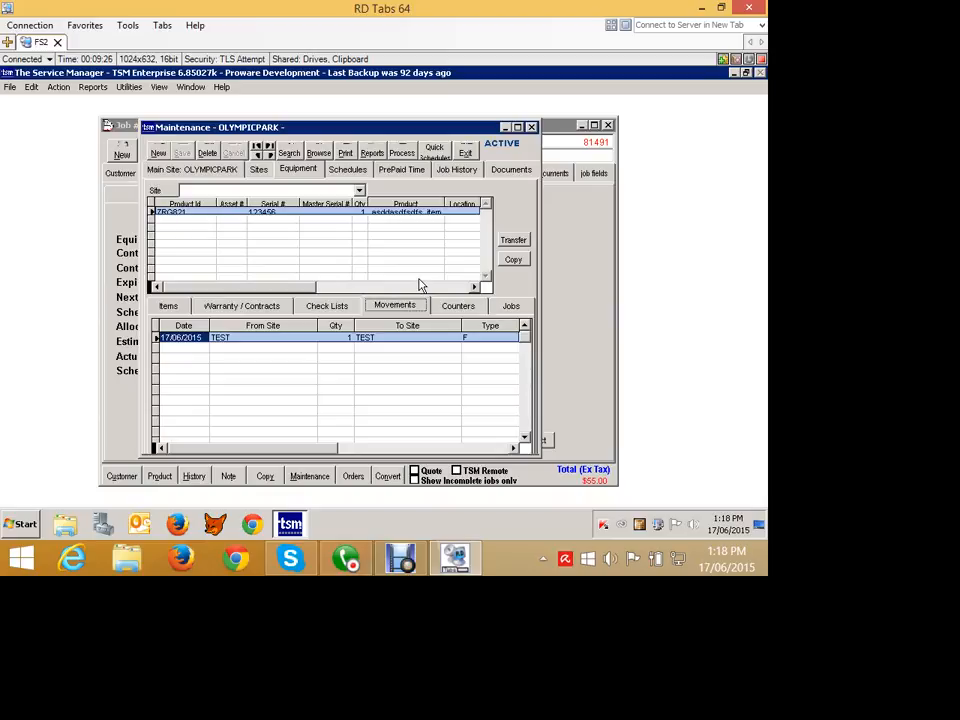
pyautogui.moveTo(478, 318)
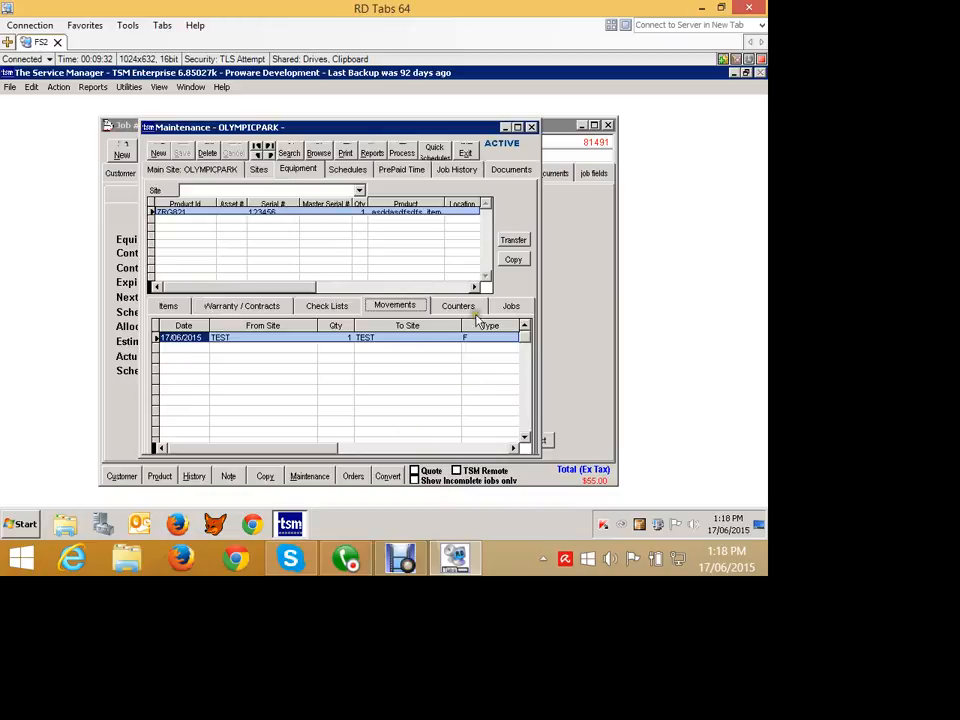
pyautogui.moveTo(578, 188)
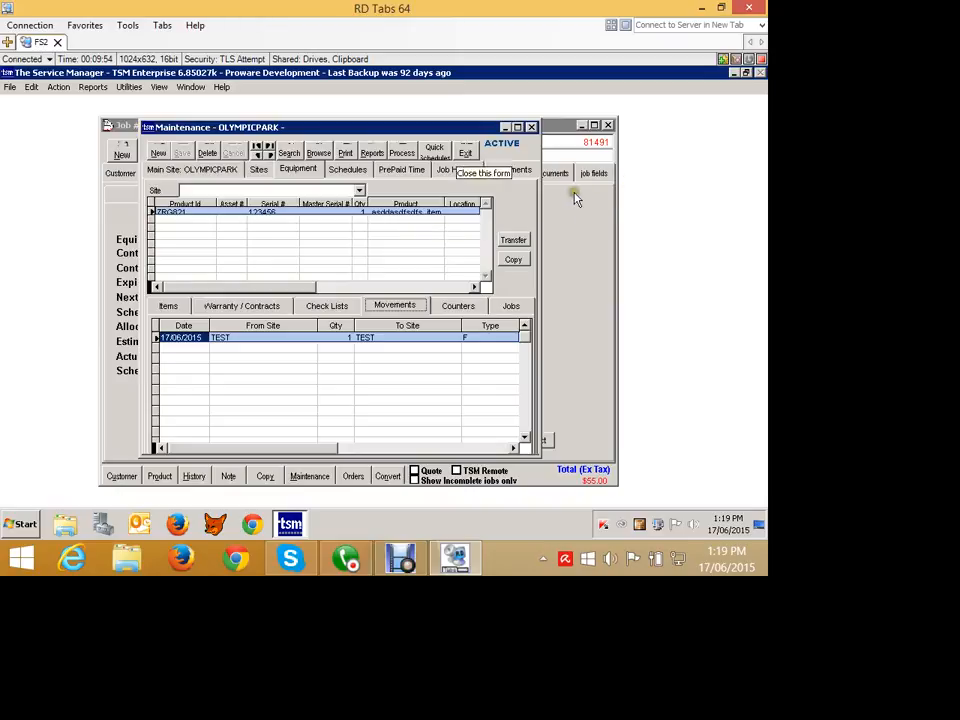
pyautogui.click(575, 197)
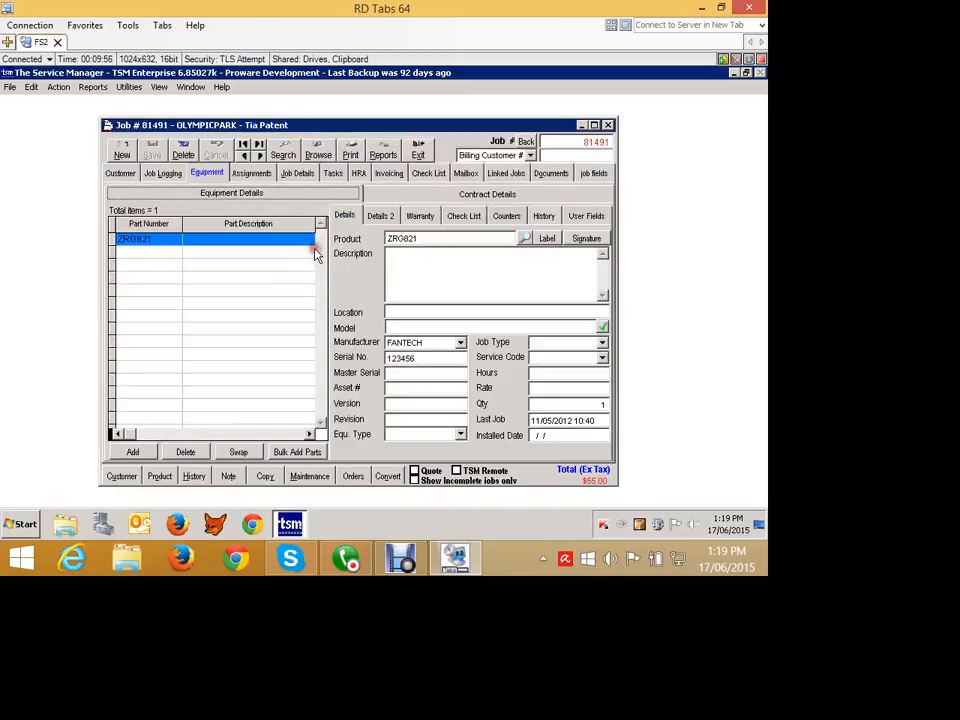
pyautogui.click(120, 173)
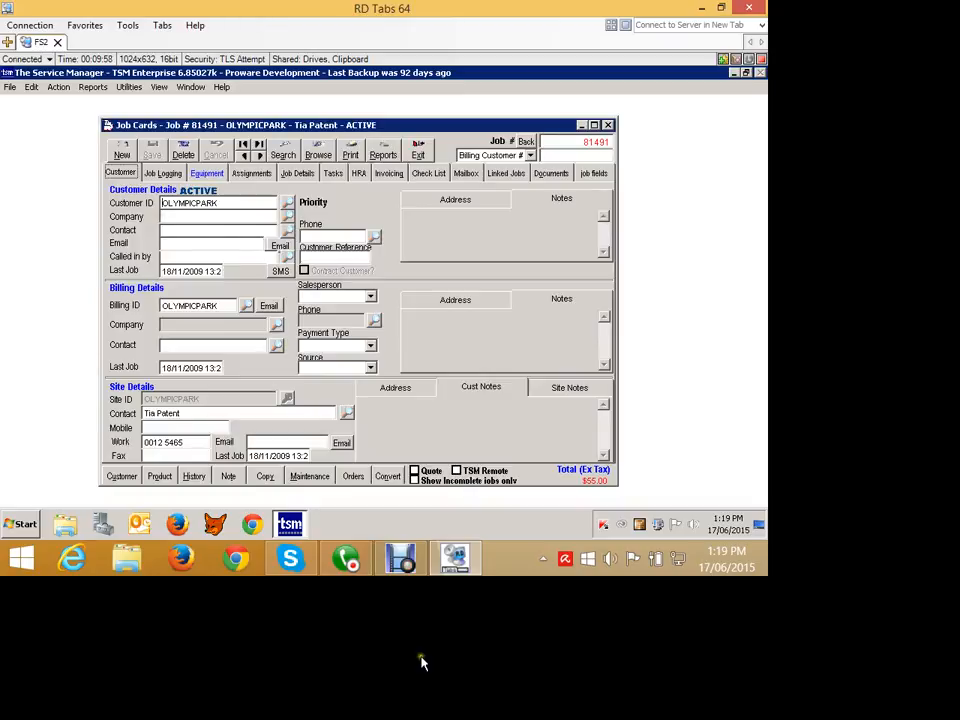